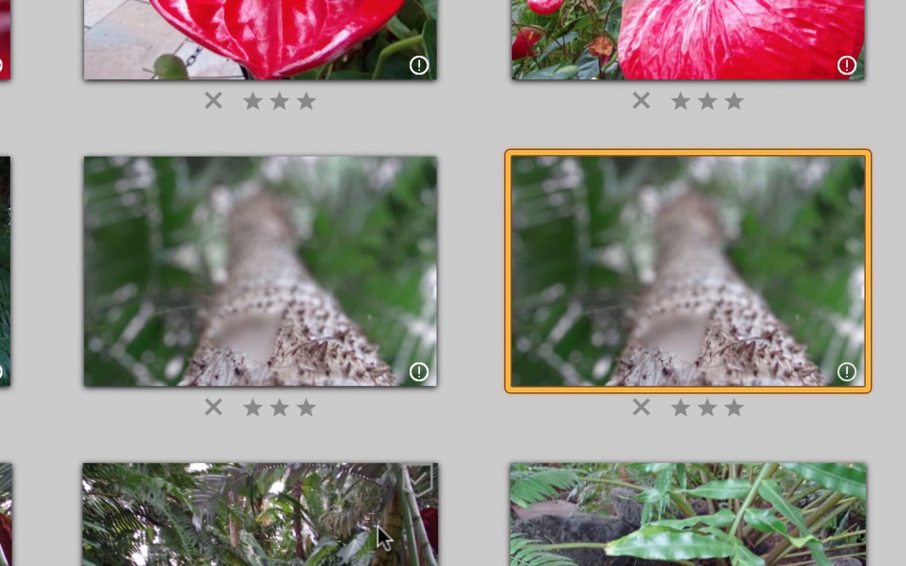
{"action": "mouse_move", "coordinate": [496, 501]}
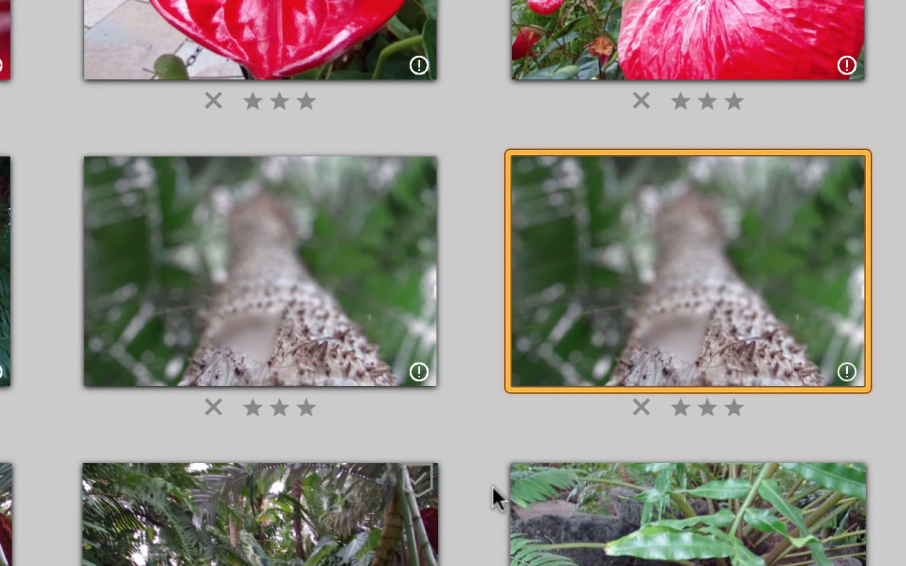
Open the tree-trunk living picture from the All Pictures library grid
{"action": "double_click", "coordinate": [686, 273]}
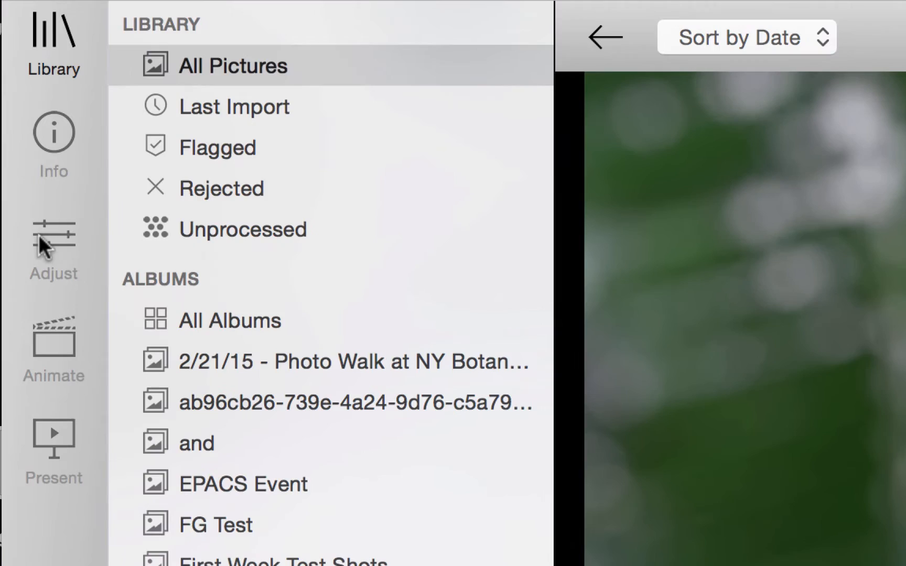
Enter the Depth Map Editor for the tree-trunk picture via the Adjust panel
{"action": "left_click", "coordinate": [52, 234]}
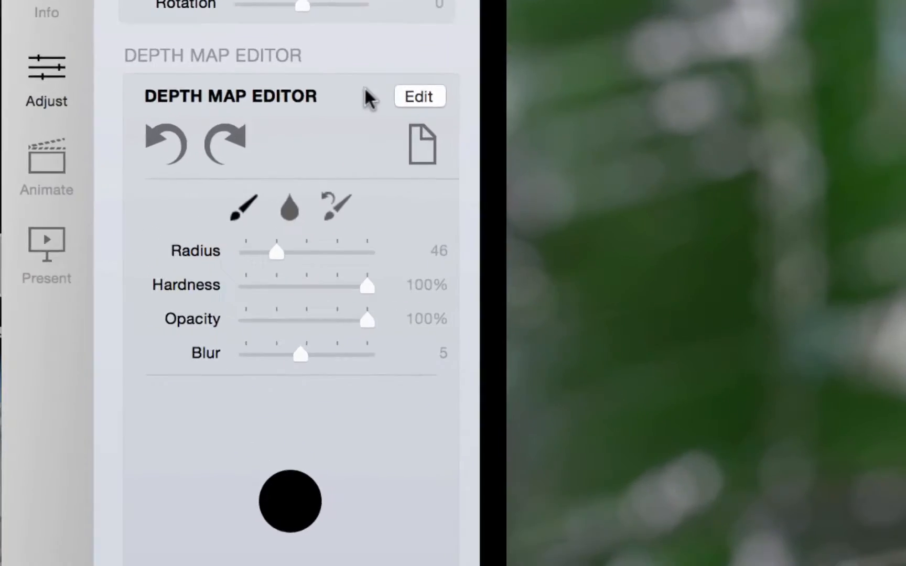
{"action": "left_click", "coordinate": [420, 96]}
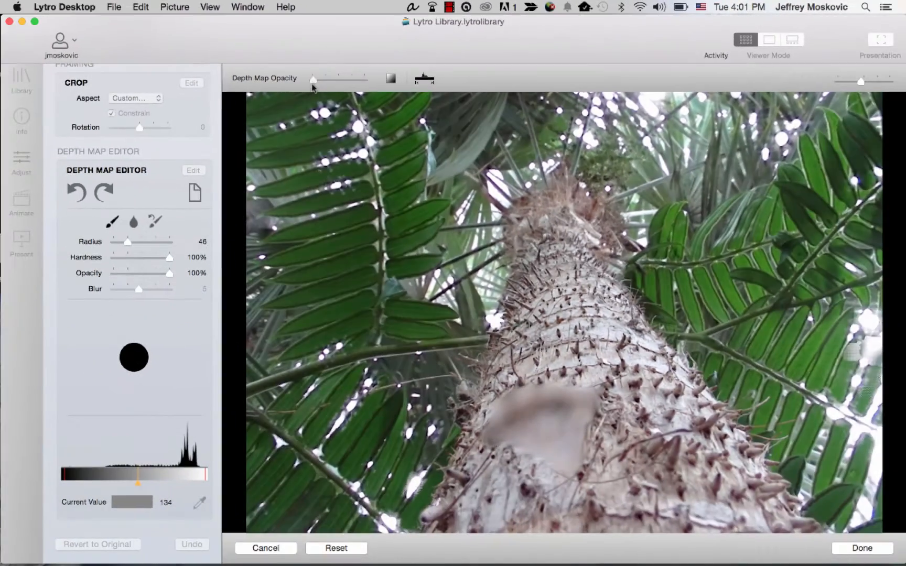
Raise depth map opacity to full, preview orange and rainbow palettes, then settle on grayscale
{"action": "left_click_drag", "start_coordinate": [314, 78], "coordinate": [364, 78]}
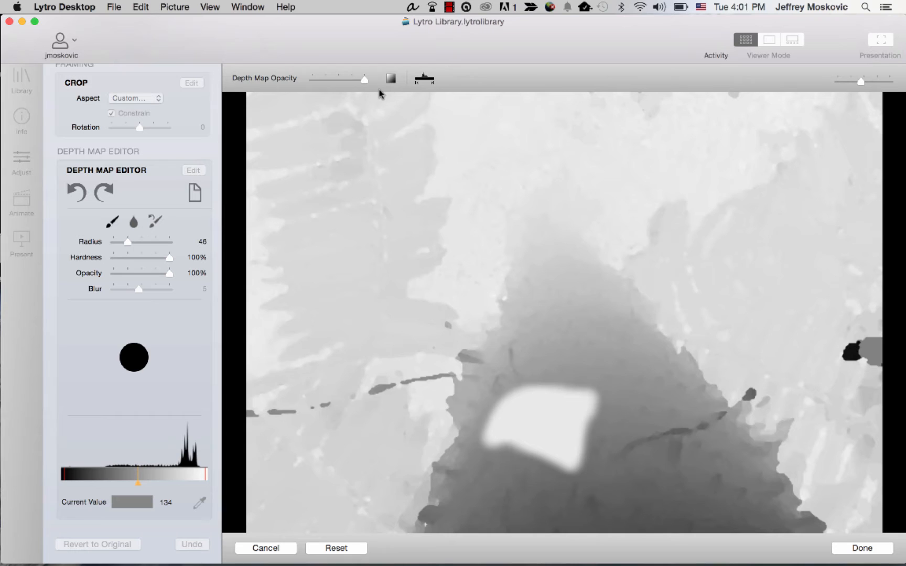
{"action": "left_click", "coordinate": [390, 78]}
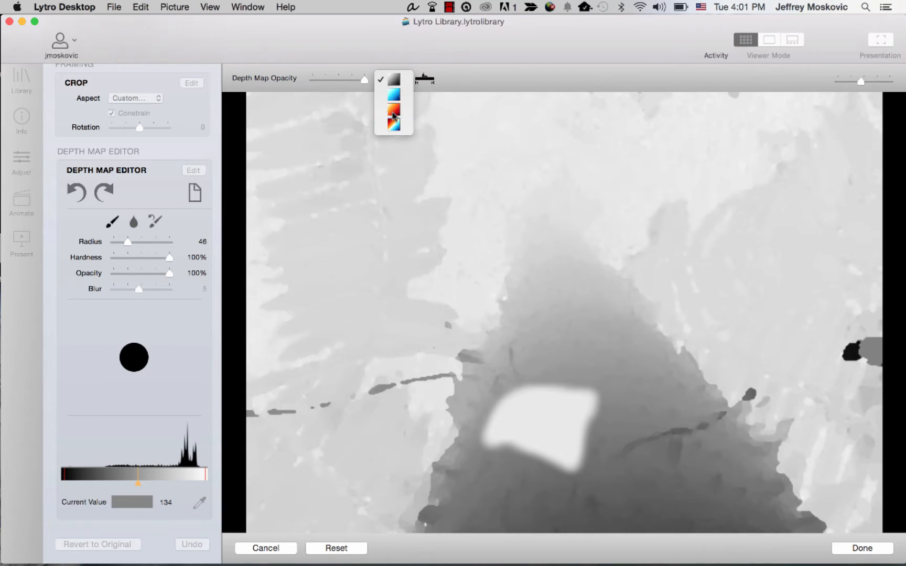
{"action": "left_click", "coordinate": [393, 110]}
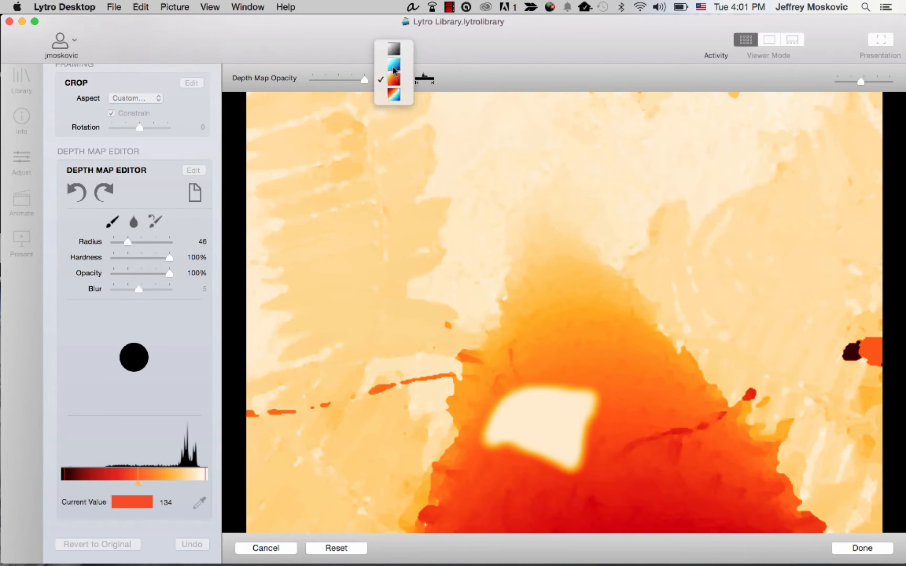
{"action": "left_click", "coordinate": [393, 93]}
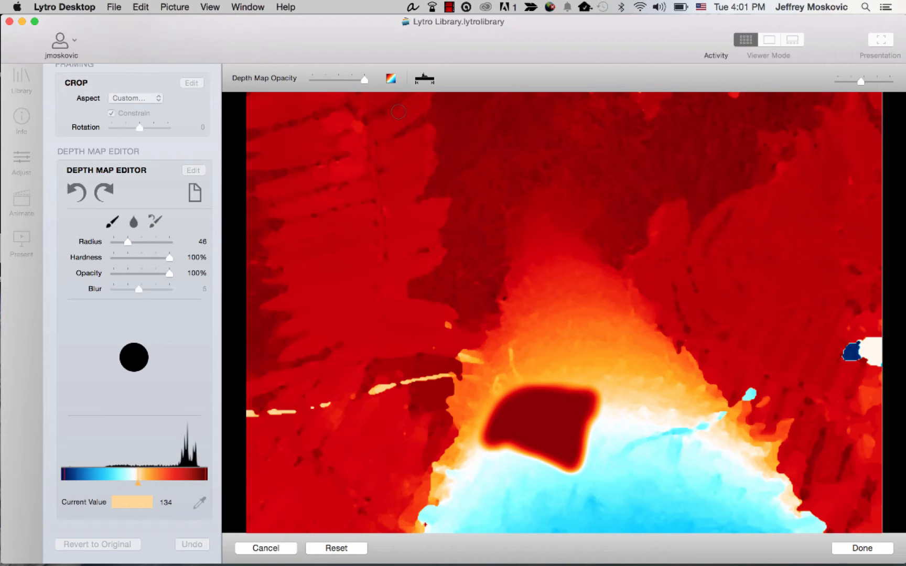
{"action": "left_click", "coordinate": [390, 78]}
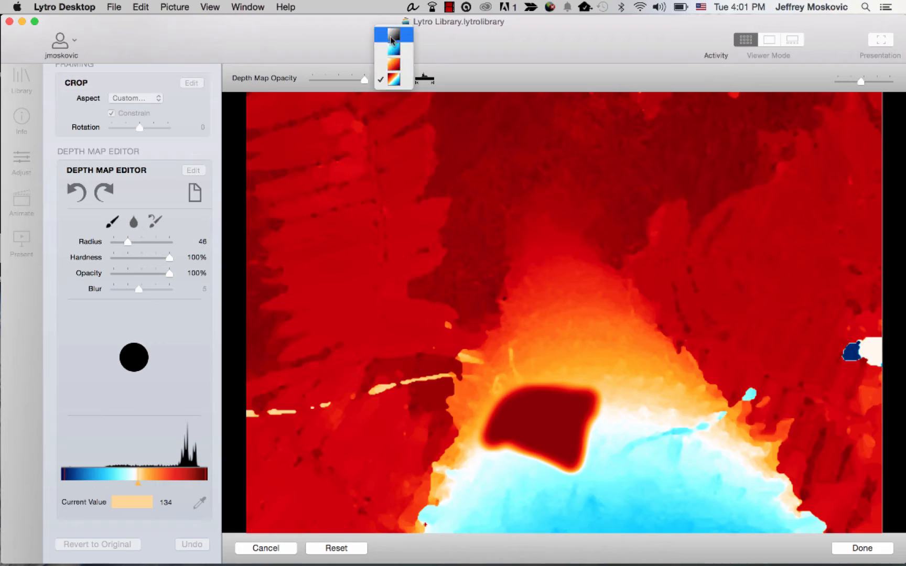
{"action": "left_click", "coordinate": [391, 35]}
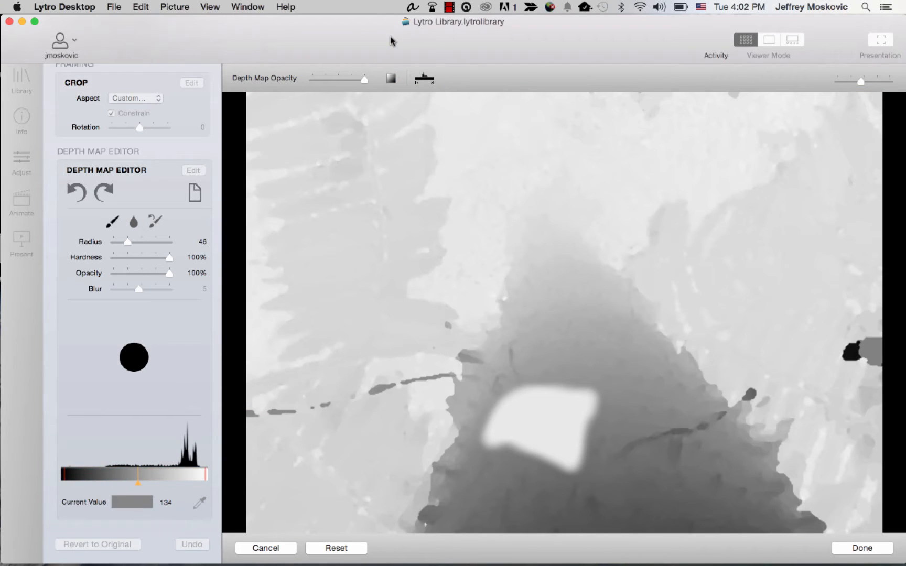
Set the depth brush to radius 88, trying hardness and opacity before returning both to 100%
{"action": "left_click", "coordinate": [564, 455]}
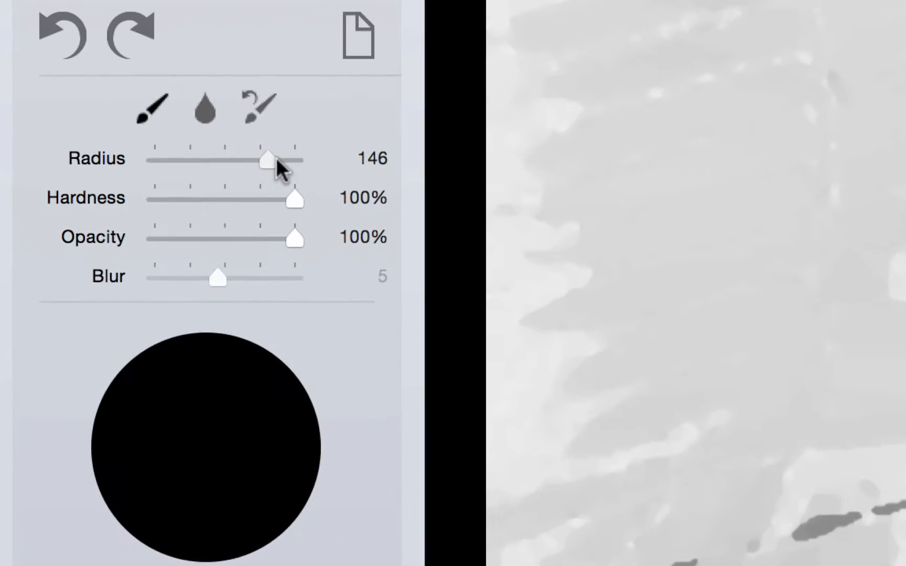
{"action": "left_click_drag", "start_coordinate": [267, 158], "coordinate": [222, 158]}
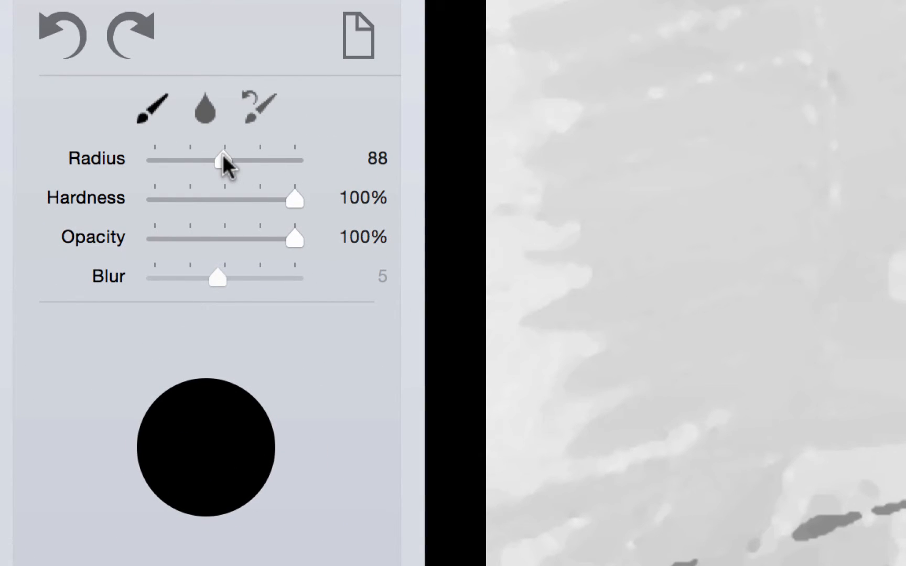
{"action": "left_click_drag", "start_coordinate": [296, 198], "coordinate": [282, 199]}
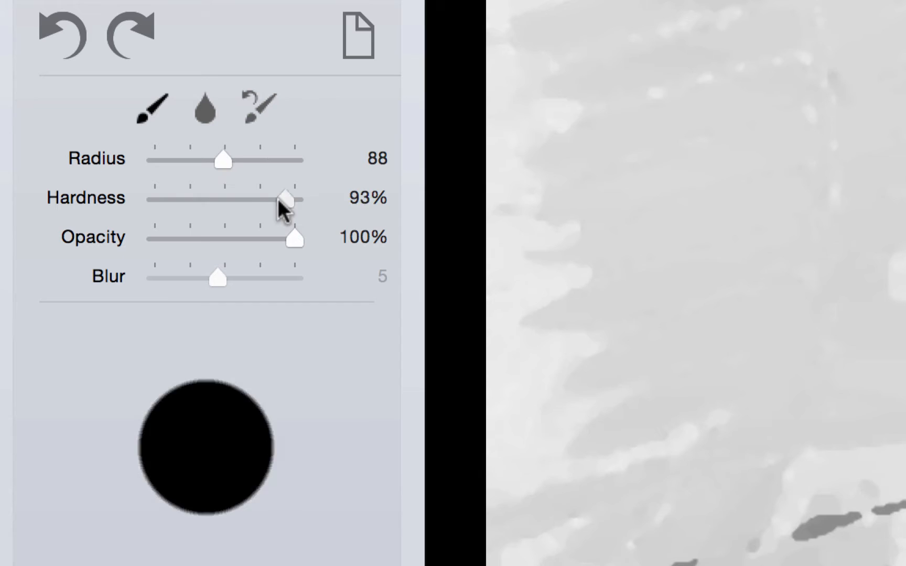
{"action": "left_click_drag", "start_coordinate": [283, 197], "coordinate": [298, 198]}
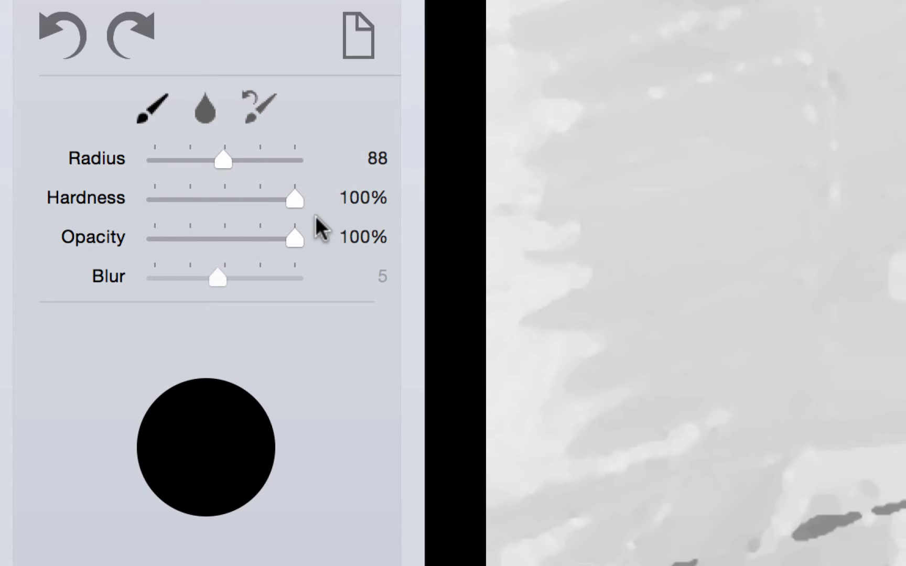
{"action": "left_click_drag", "start_coordinate": [297, 237], "coordinate": [222, 237]}
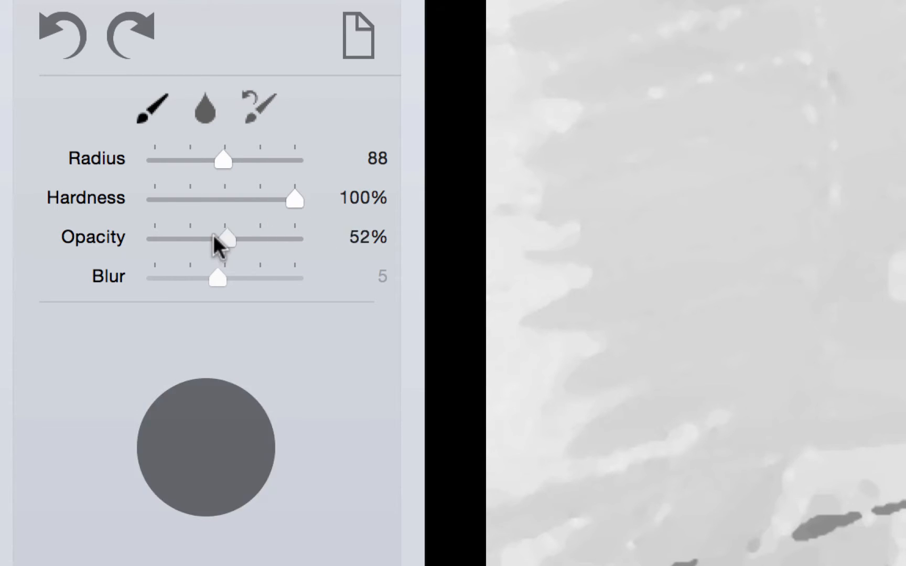
{"action": "left_click_drag", "start_coordinate": [222, 237], "coordinate": [297, 237]}
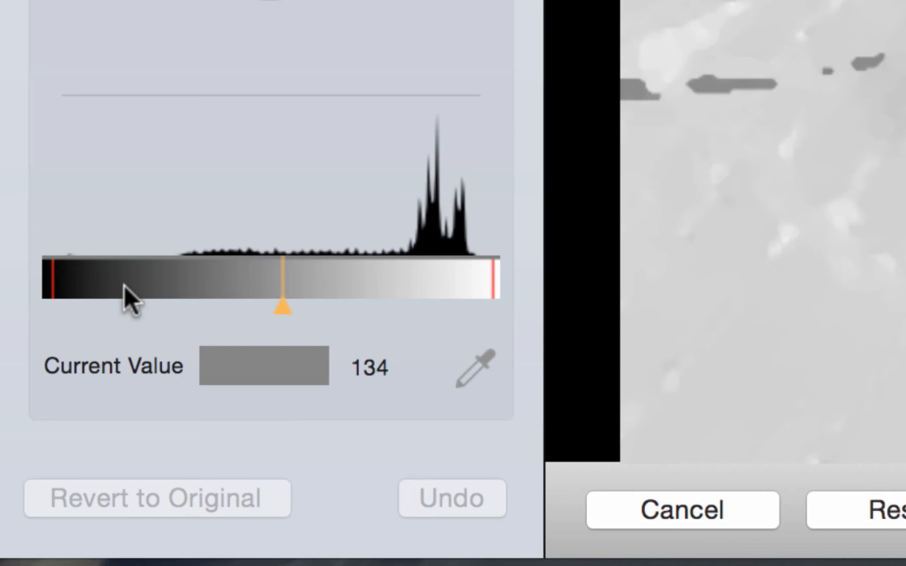
{"action": "mouse_move", "coordinate": [445, 162]}
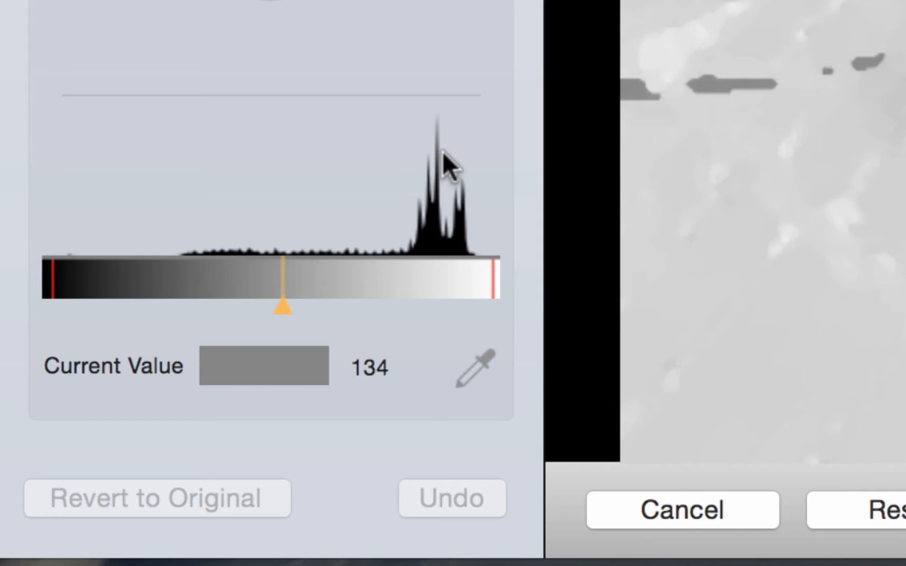
{"action": "mouse_move", "coordinate": [451, 202]}
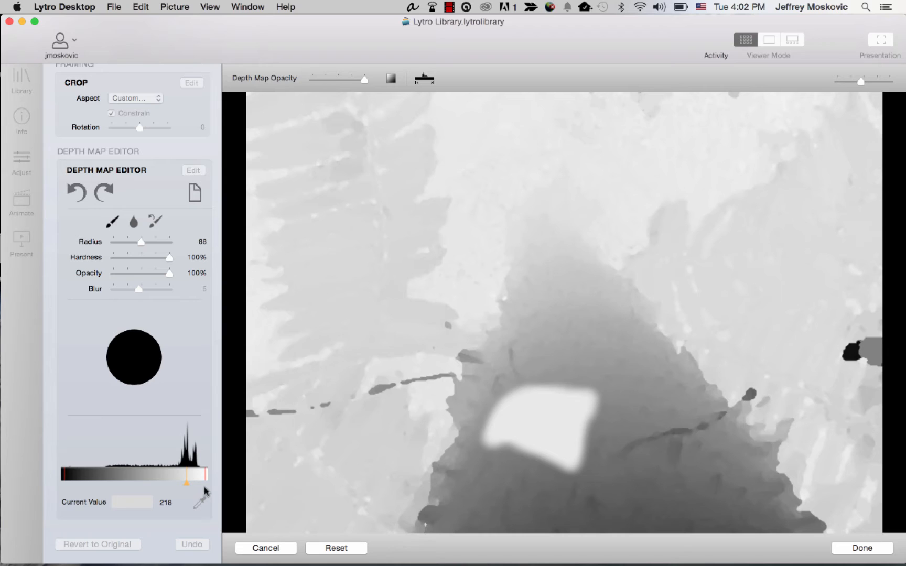
{"action": "mouse_move", "coordinate": [621, 407]}
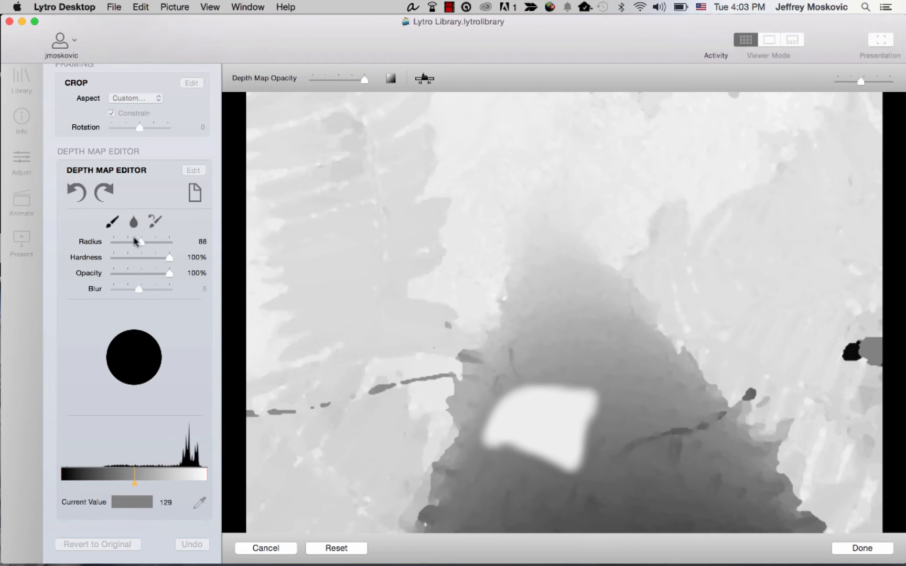
{"action": "mouse_move", "coordinate": [541, 431]}
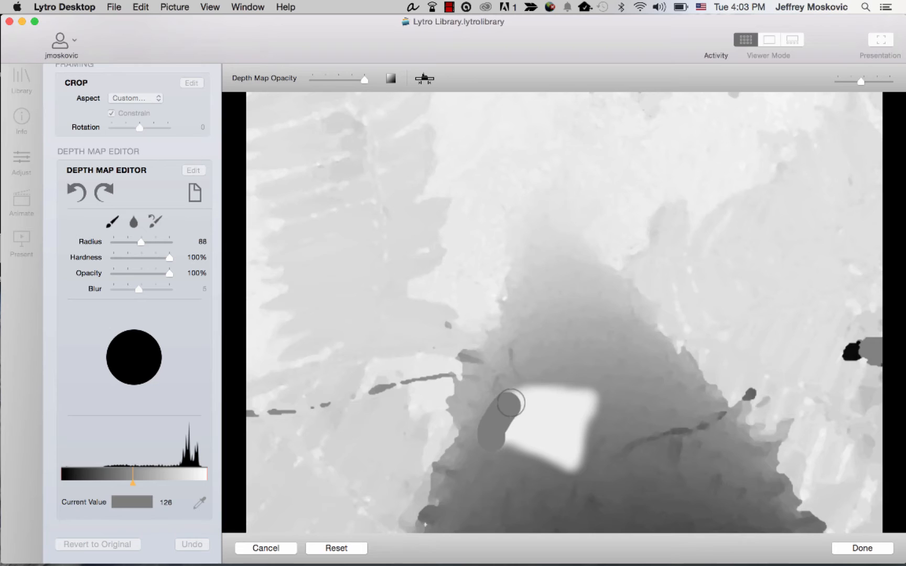
Paint mid-gray depth over the bright patch's left, top and lower edges on the trunk
{"action": "left_click_drag", "start_coordinate": [508, 402], "coordinate": [583, 421]}
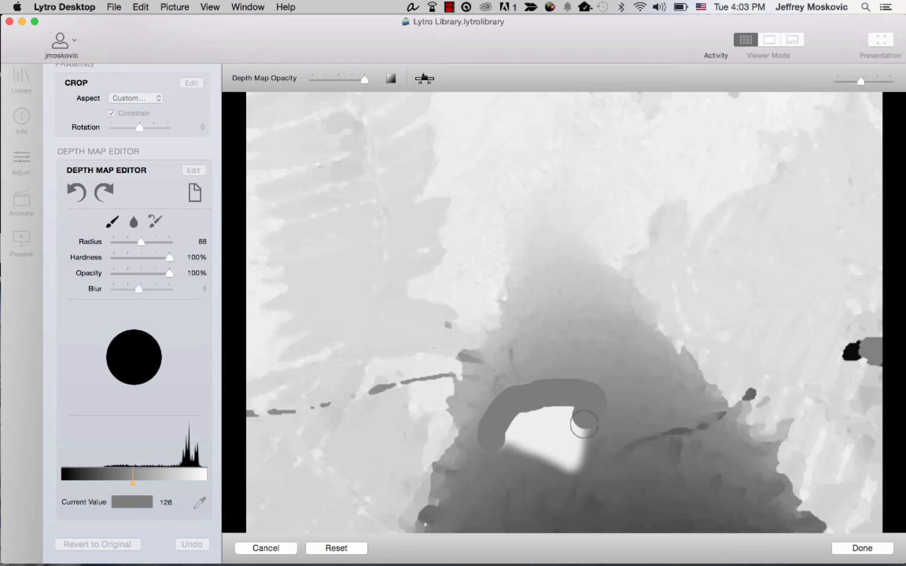
{"action": "left_click_drag", "start_coordinate": [584, 425], "coordinate": [516, 448]}
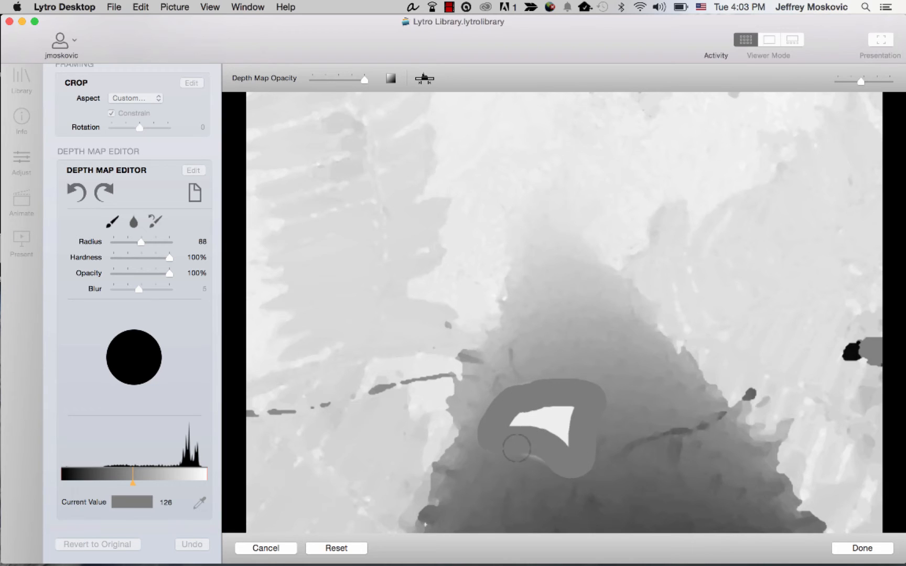
{"action": "left_click_drag", "start_coordinate": [517, 436], "coordinate": [566, 447]}
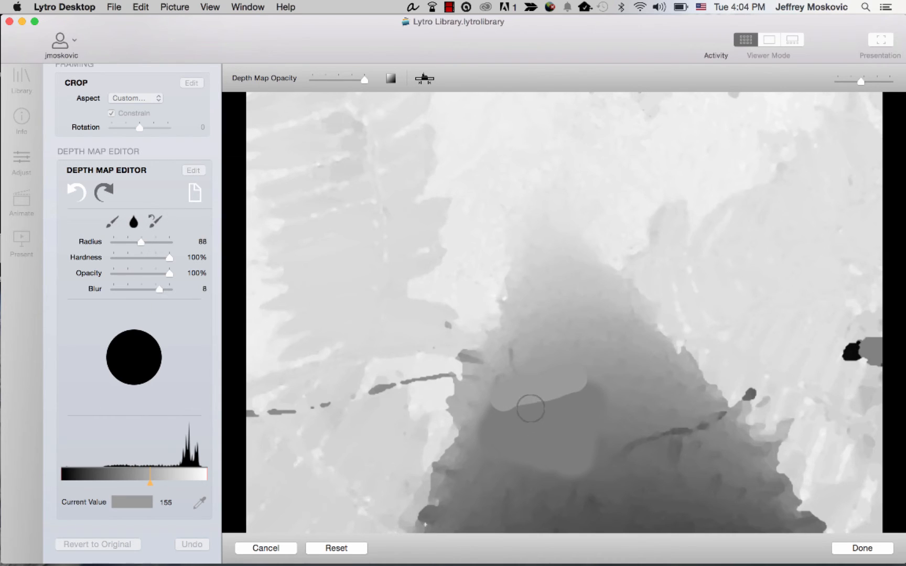
Blur the painted patch's edges into the surrounding trunk with blur strength 8
{"action": "left_click_drag", "start_coordinate": [530, 407], "coordinate": [602, 387]}
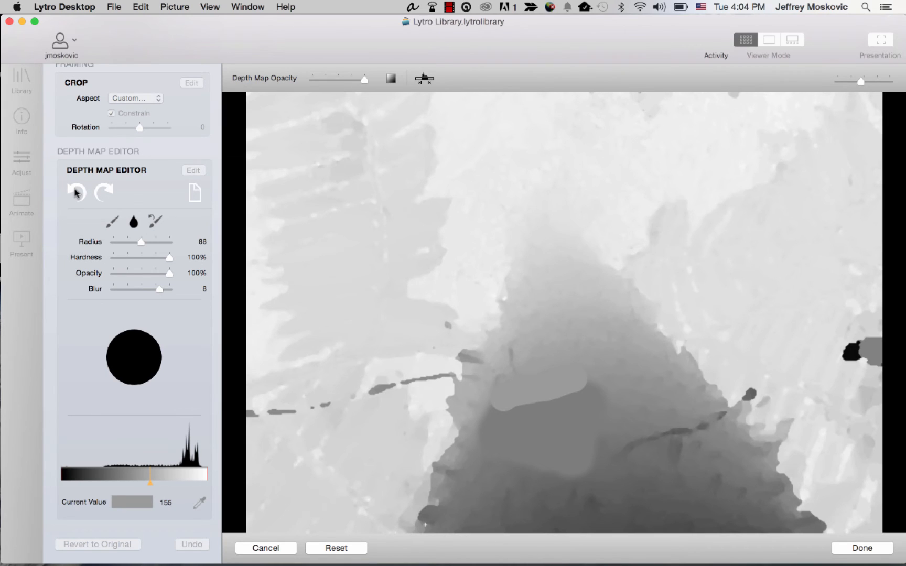
Undo the most recent depth-map stroke, keeping the patch painted over
{"action": "left_click", "coordinate": [105, 193]}
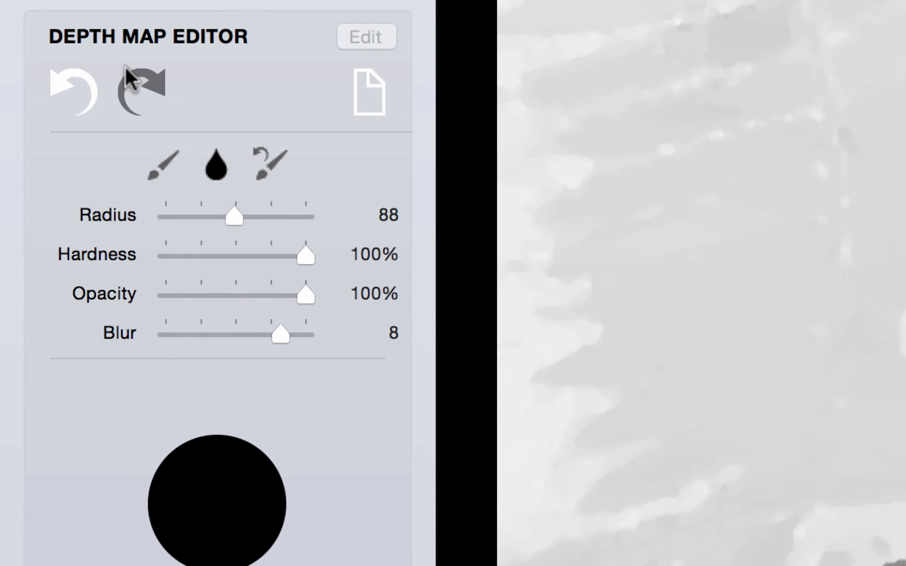
Erase the painted gray with the Erase brush, revealing the original bright patch
{"action": "left_click", "coordinate": [137, 86]}
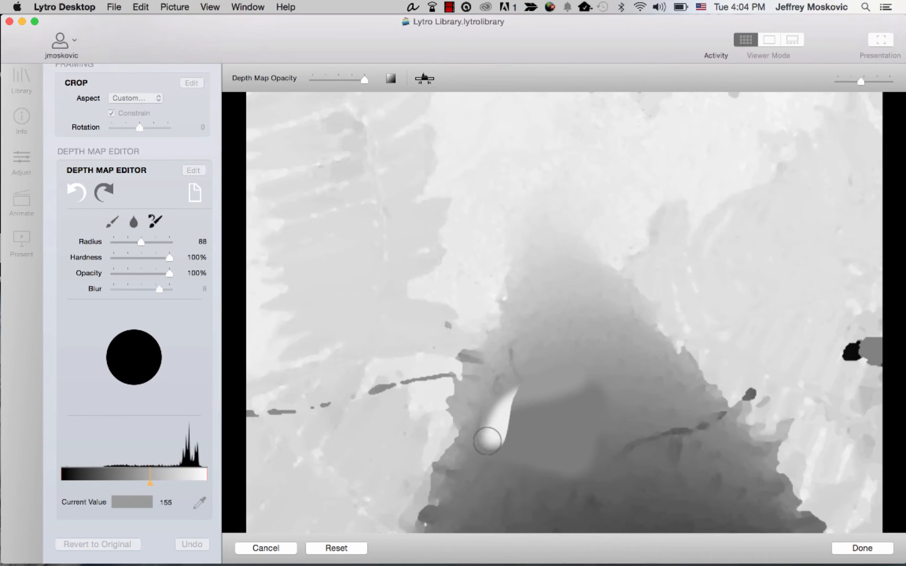
{"action": "left_click_drag", "start_coordinate": [491, 439], "coordinate": [517, 465]}
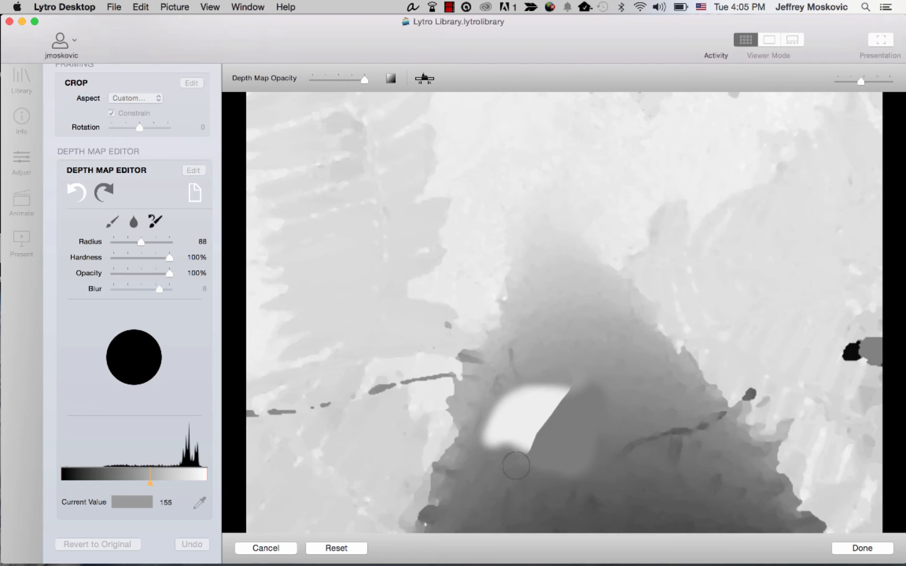
{"action": "left_click_drag", "start_coordinate": [515, 465], "coordinate": [583, 446]}
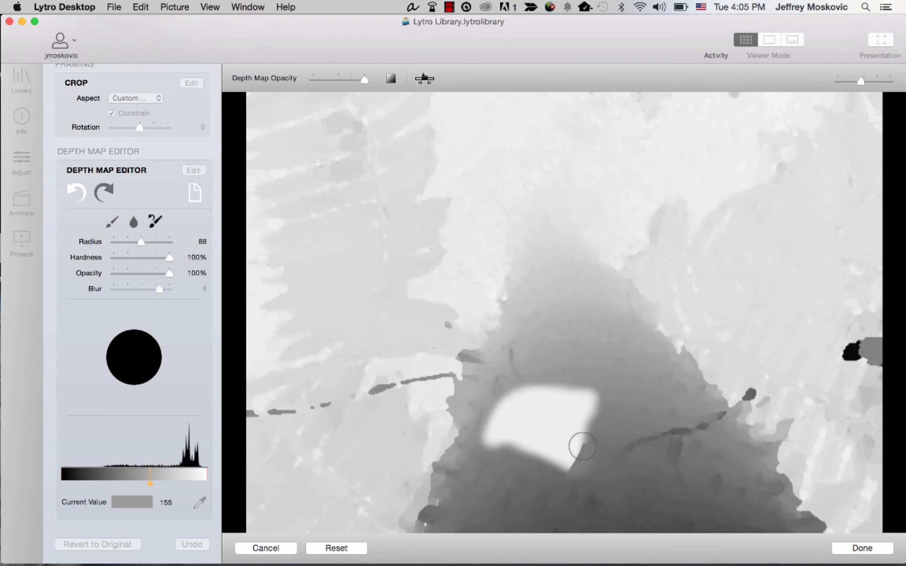